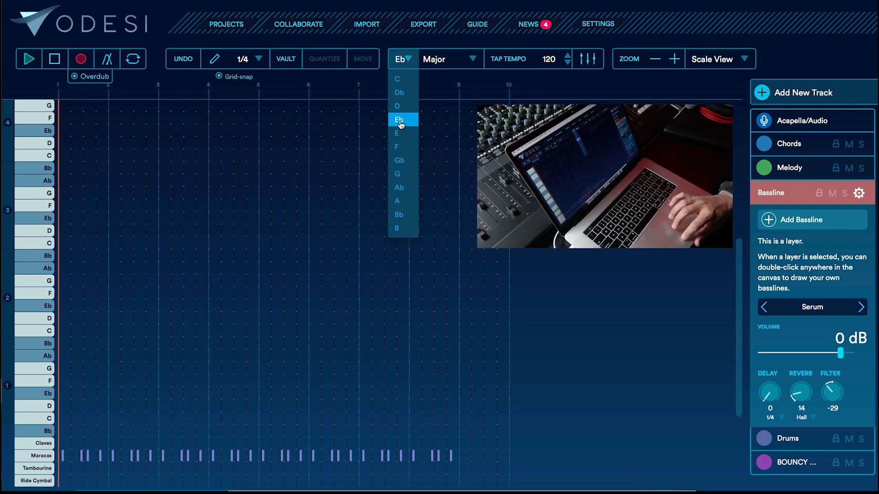
Set the song key to Eb, keeping the Major scale.
{"action": "left_click", "coordinate": [400, 119]}
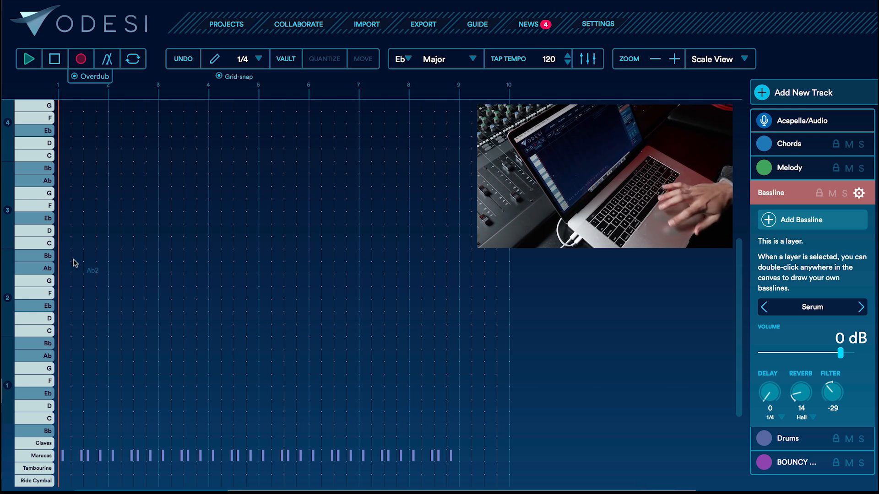
Start playback and perform the bassline across eight bars on the Bassline layer.
{"action": "left_click", "coordinate": [30, 59]}
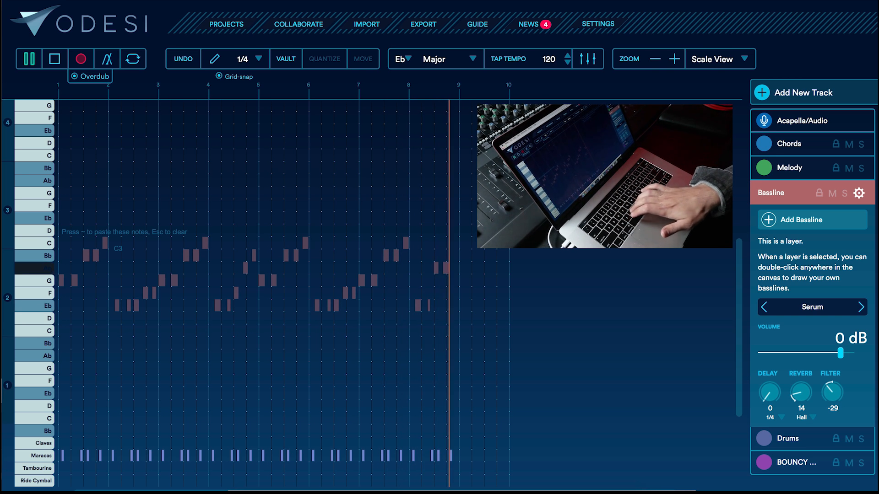
Stop after eight bars and quantize the committed bassline notes (Cmd+U).
{"action": "left_click", "coordinate": [29, 58]}
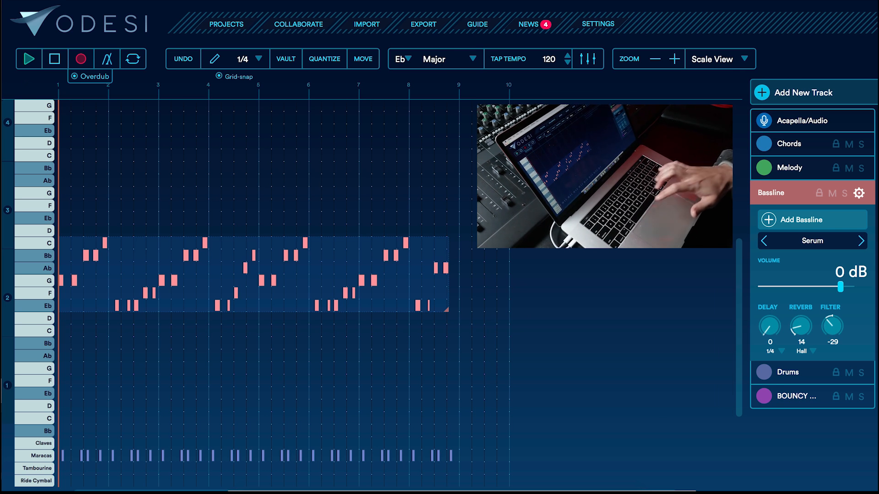
{"action": "key", "text": "cmd+u"}
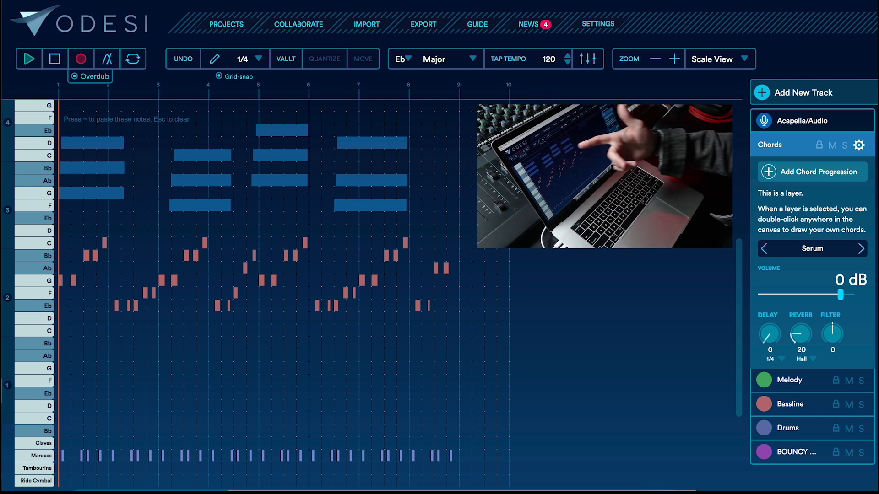
Keep the played chords G-Bb-D, F-Ab-C, Ab-C-Eb, G-C-Eb on the Chords layer.
{"action": "key", "text": "Escape"}
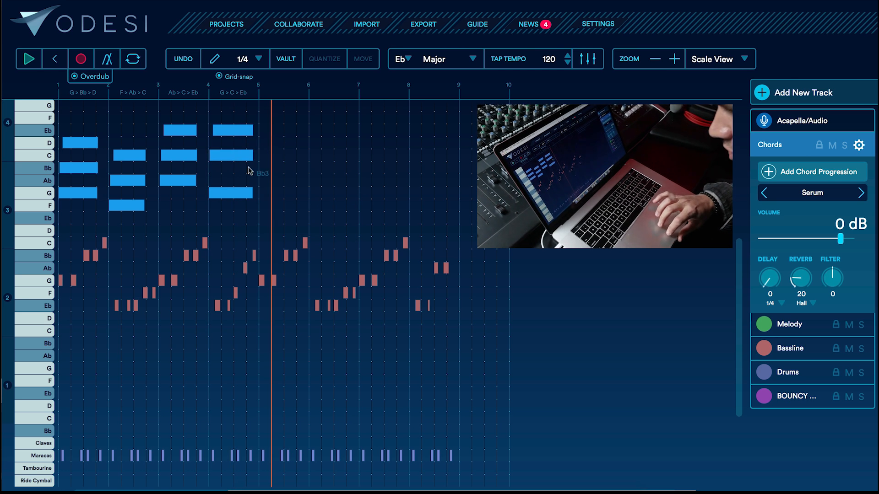
Lower the fourth chord's notes to G-Bb-D and play the progression back.
{"action": "left_click", "coordinate": [235, 137]}
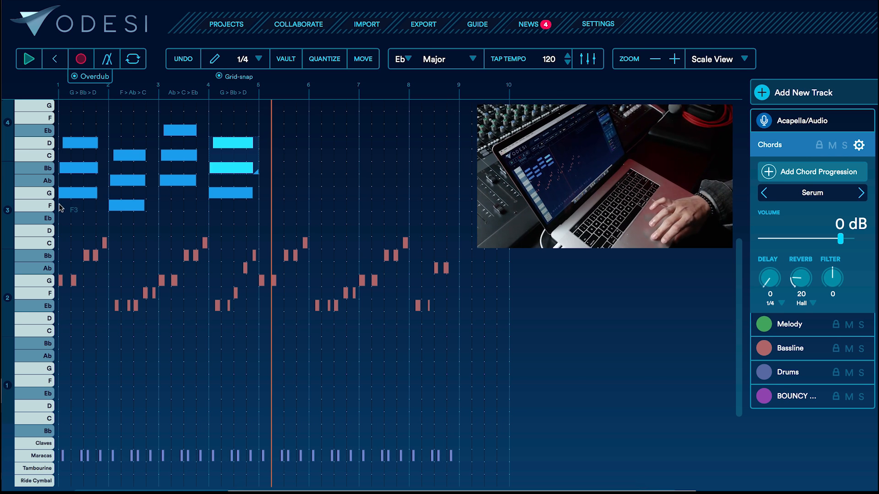
{"action": "left_click", "coordinate": [28, 58]}
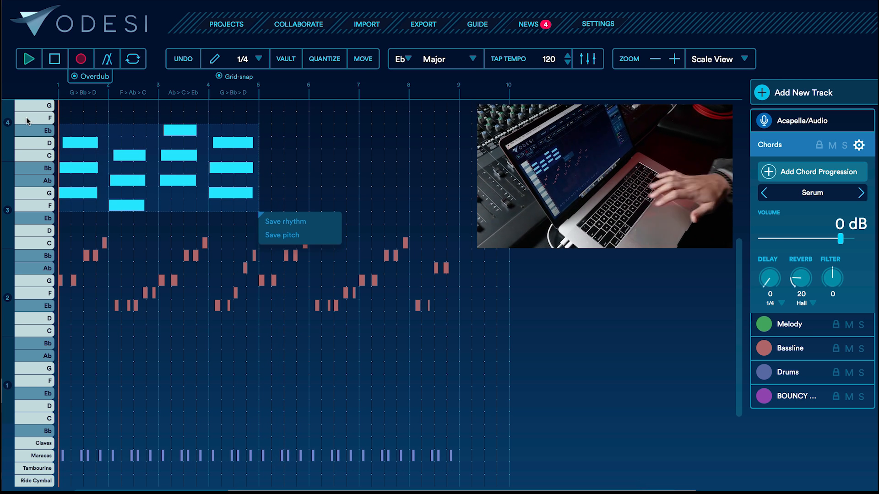
Duplicate the four chord bars into bars 5–8 (Cmd+D) and play the eight bars.
{"action": "key", "text": "cmd+d"}
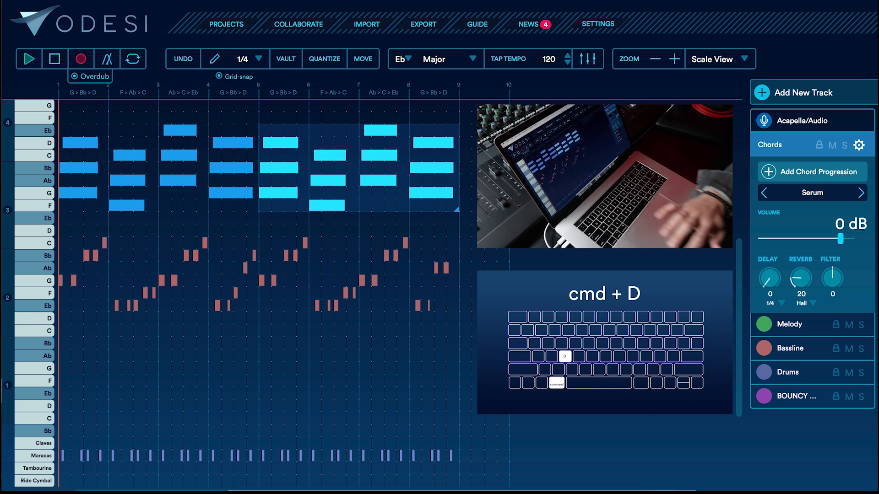
{"action": "left_click", "coordinate": [29, 57]}
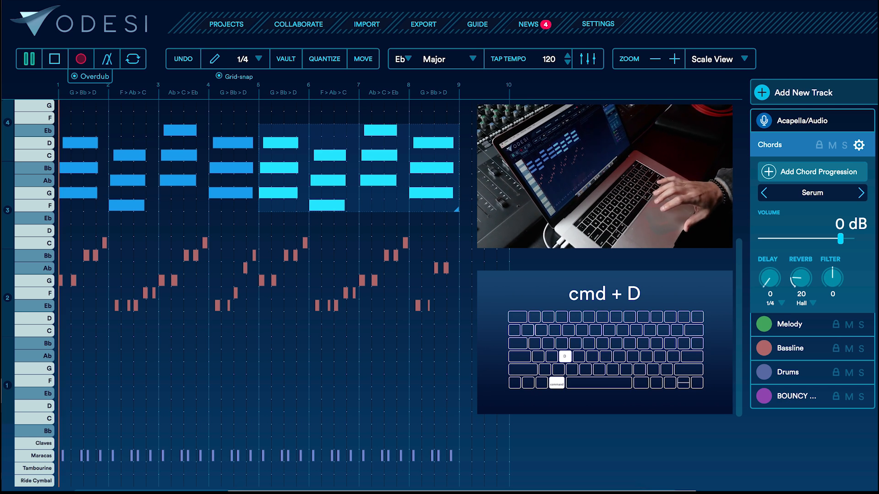